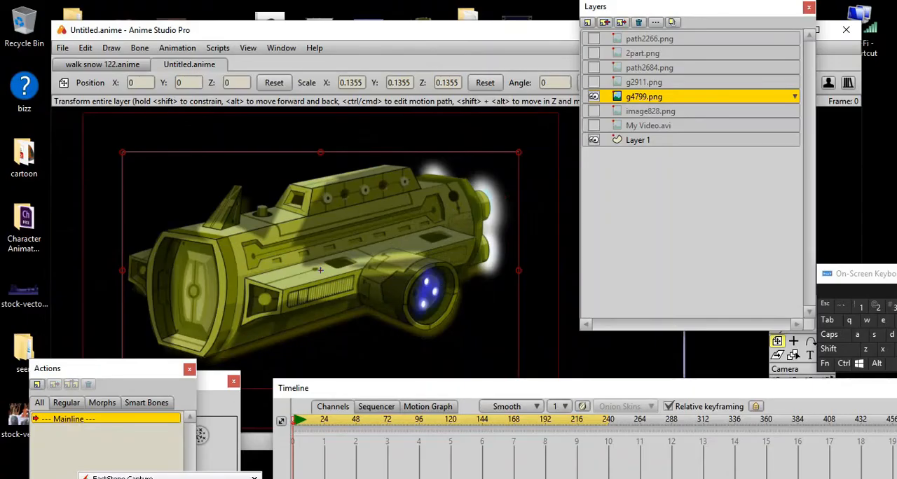
Hide the g4799.png spaceship image layer in the Anime Studio Pro Layers panel.
left_click(594, 95)
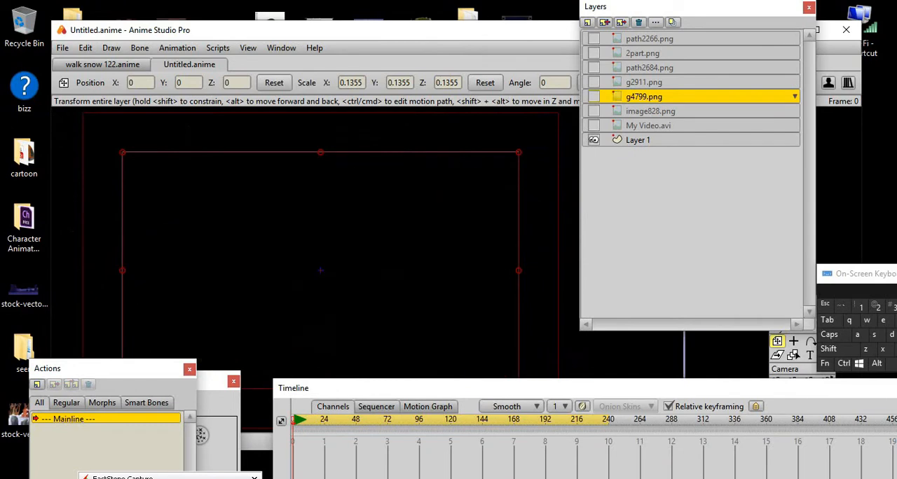
left_click(595, 95)
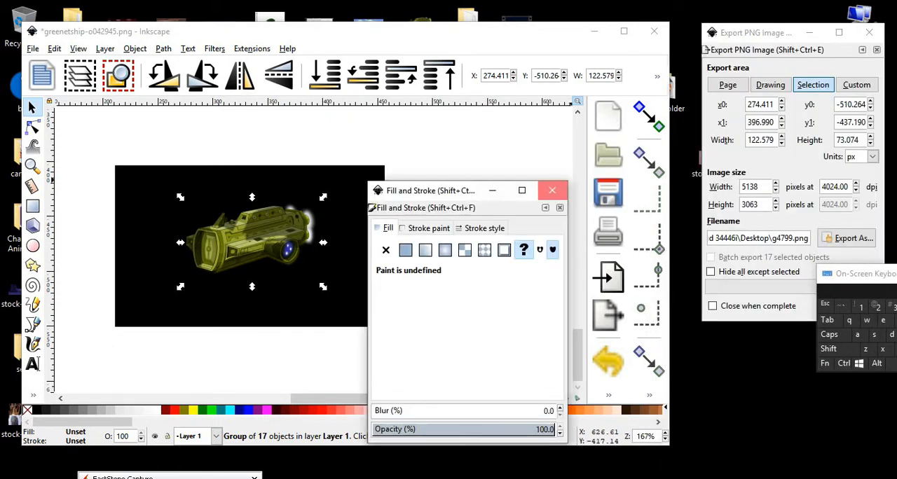
Close Fill and Stroke and show the Layers panel via Layer > Layers...
left_click(552, 190)
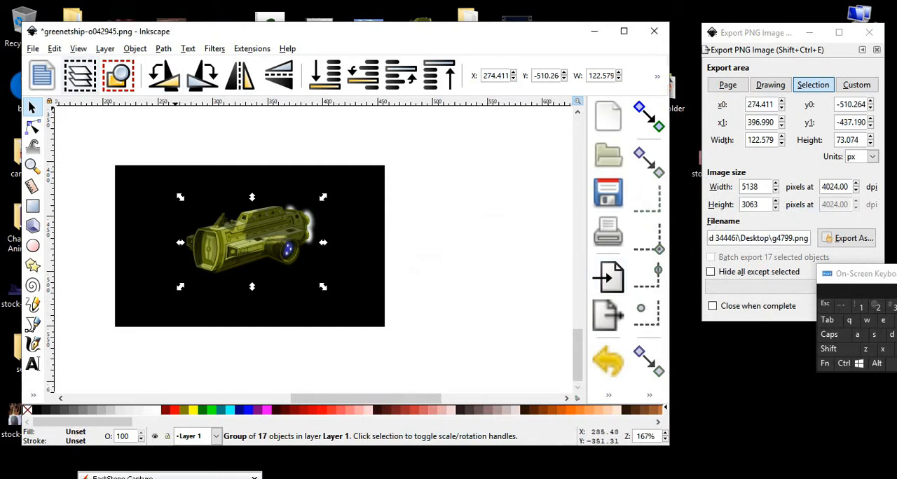
left_click(79, 47)
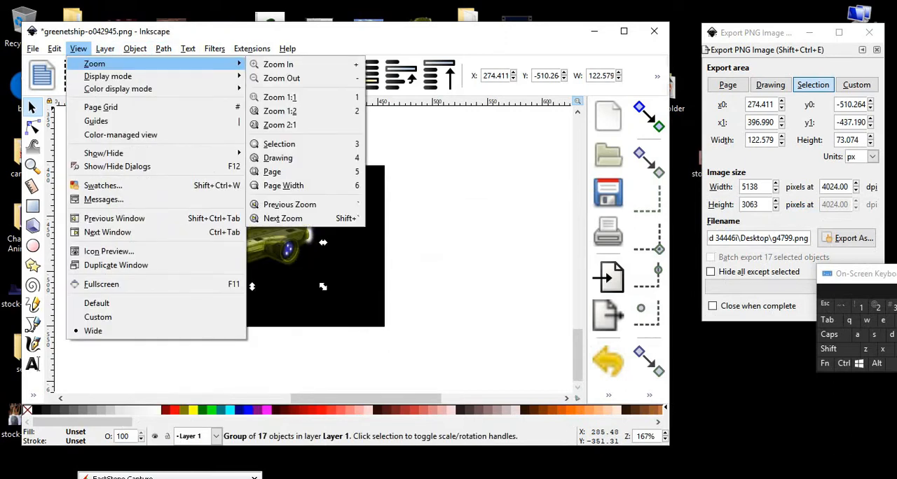
left_click(162, 47)
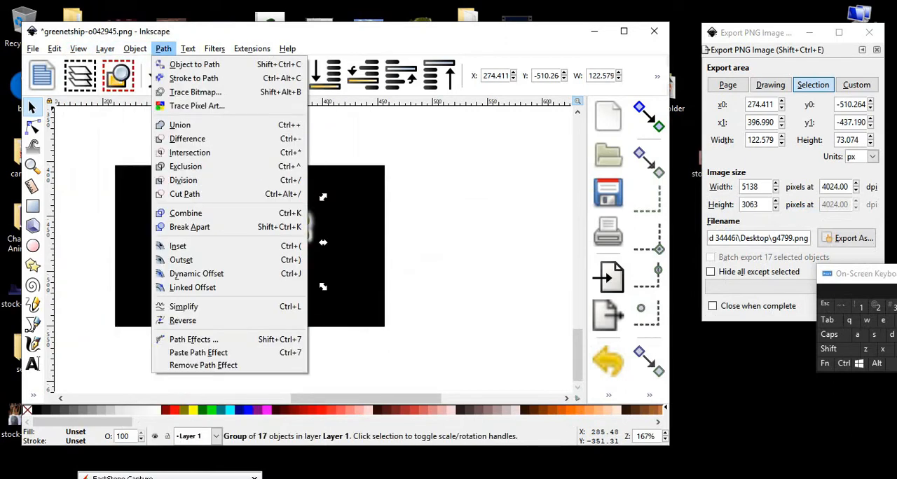
left_click(78, 47)
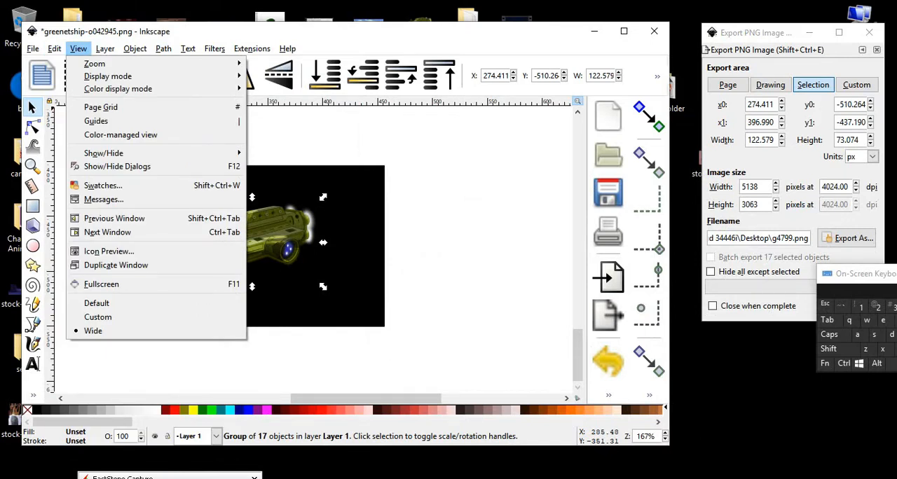
left_click(53, 47)
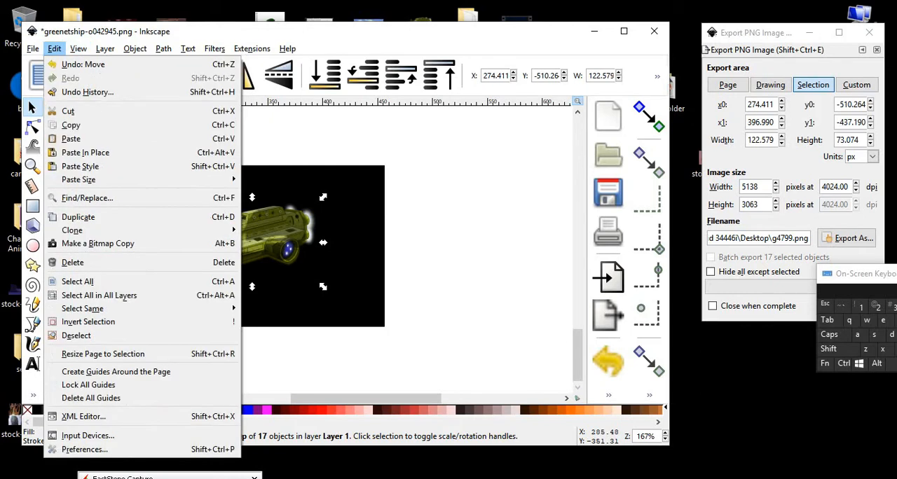
left_click(104, 48)
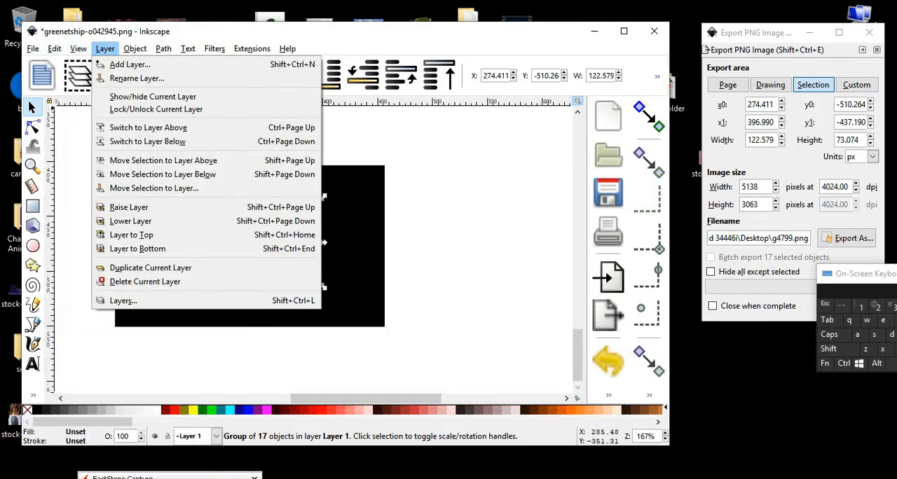
mouse_move(123, 300)
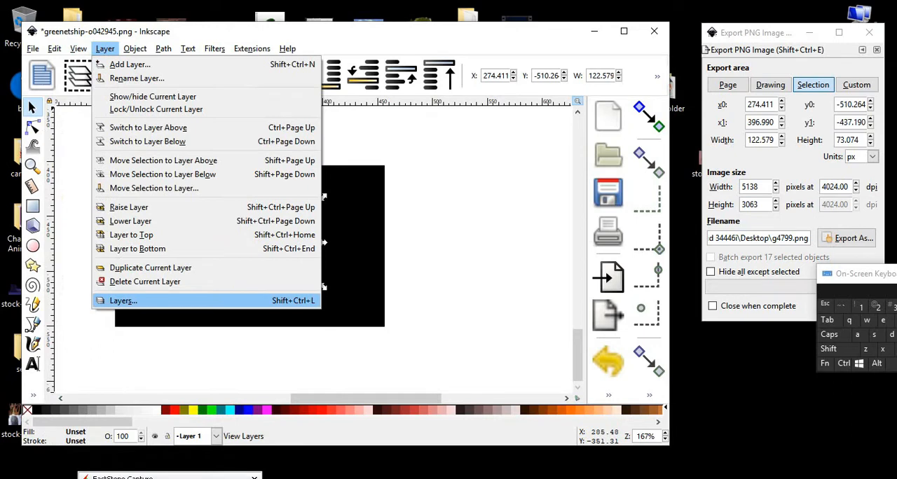
left_click(123, 300)
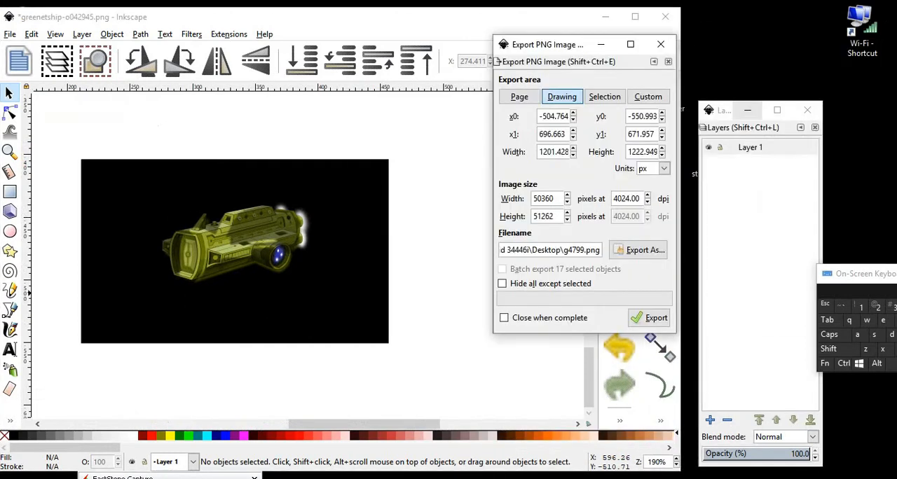
On Layer 1, drag the grey shadow shape and gold ship image off the black rectangle.
left_click(750, 148)
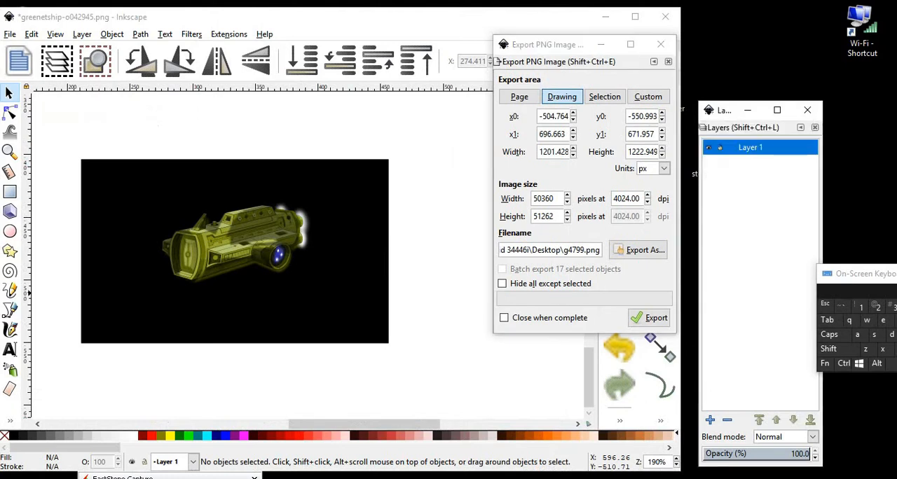
left_click(519, 96)
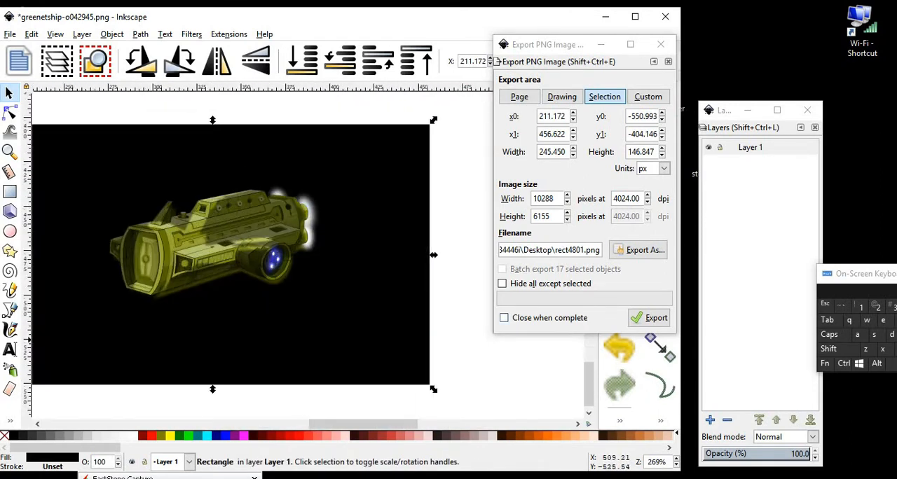
left_click_drag(547, 45, 624, 45)
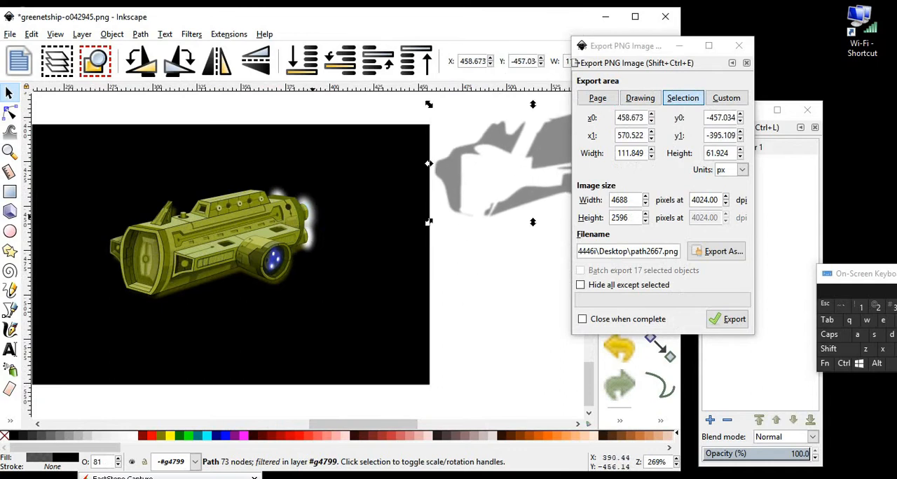
left_click(210, 250)
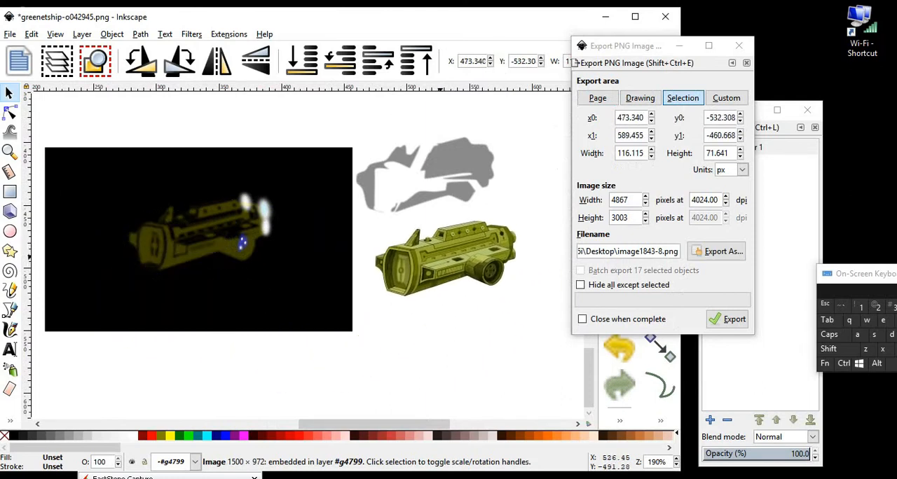
Zoom in to inspect the blurred blue engine-glow ellipses and nudge the ship image up left.
left_click(640, 98)
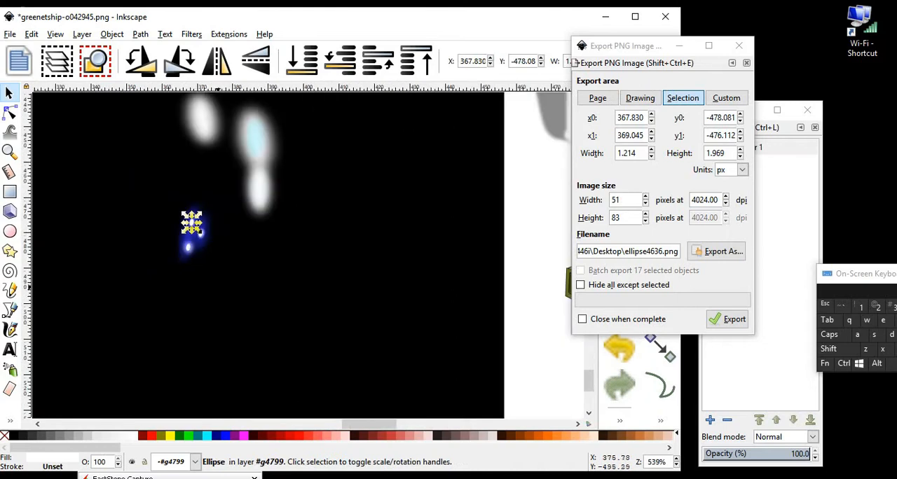
left_click(639, 98)
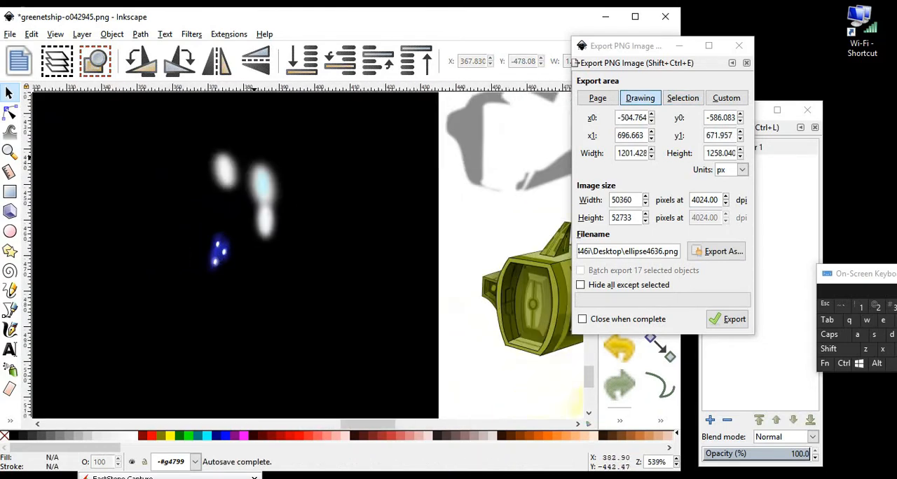
left_click(681, 98)
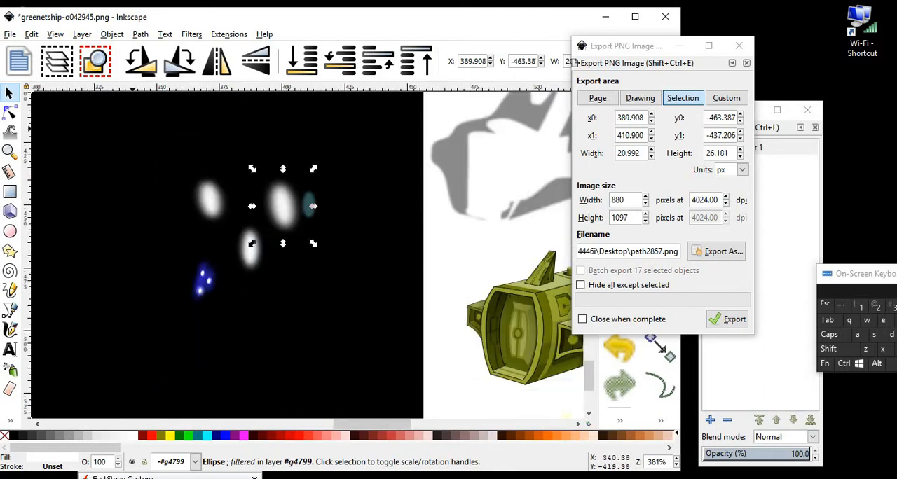
left_click_drag(284, 206, 248, 215)
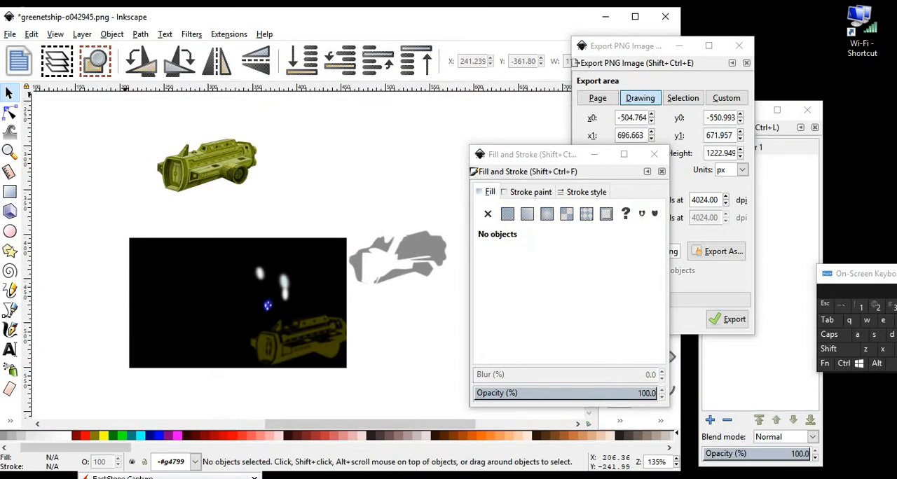
Trace the ship bitmap with Path > Trace Bitmap using multiple colour scans into a vector copy.
left_click(140, 34)
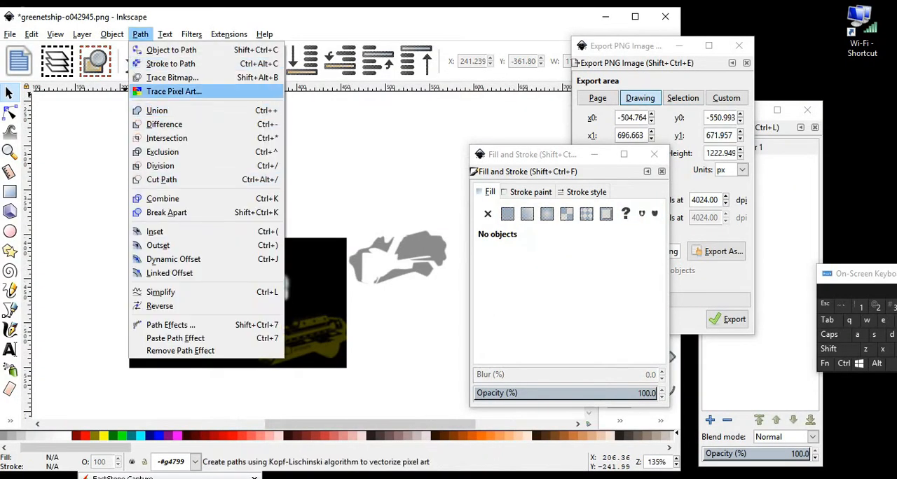
left_click(173, 91)
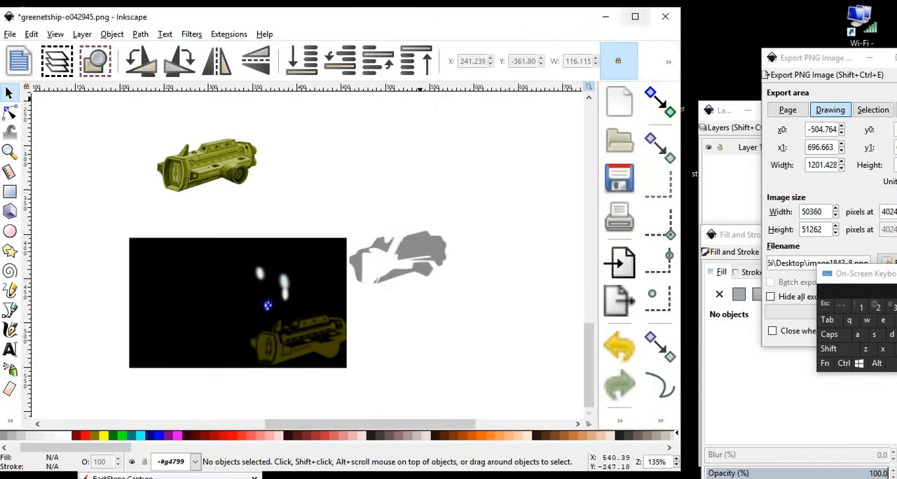
left_click(140, 34)
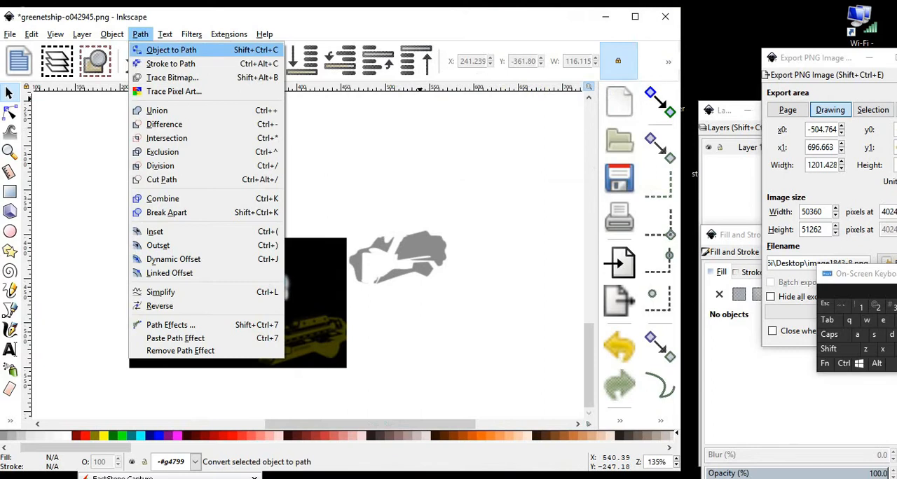
left_click(171, 78)
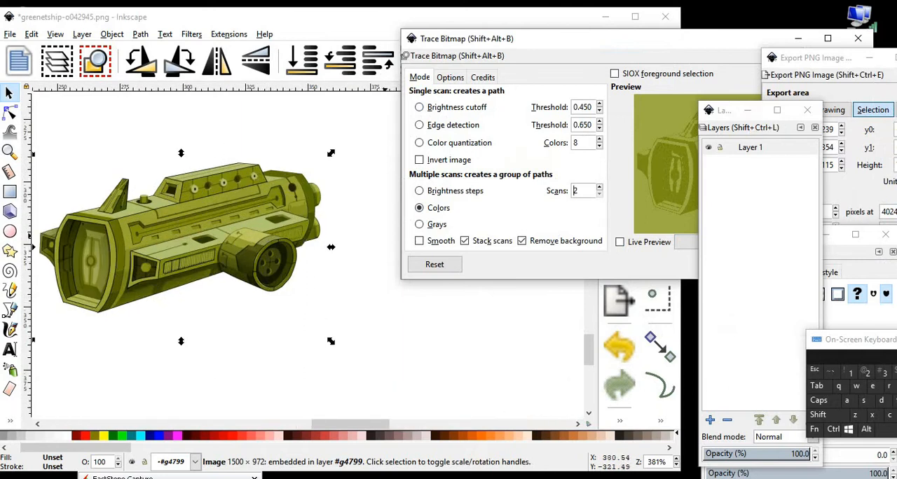
left_click(750, 147)
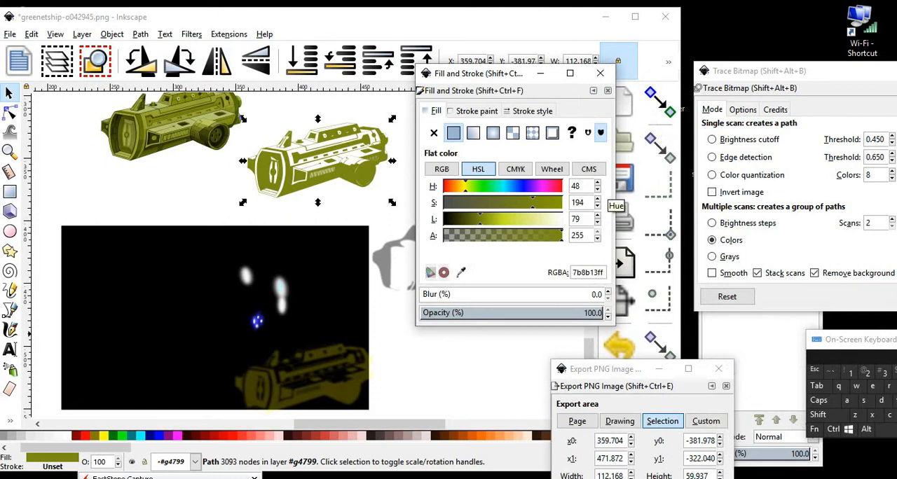
Recolour the traced ship path pale yellow with the HSL sliders and set its opacity to 54%.
left_click(600, 189)
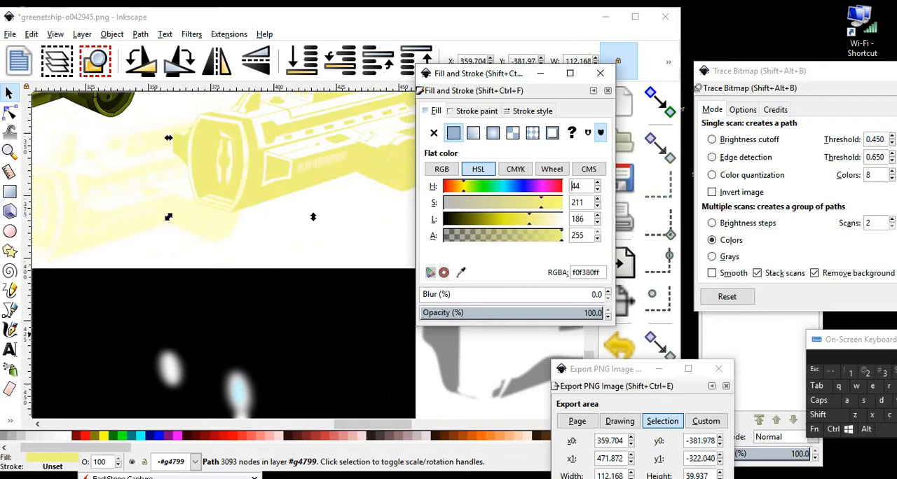
left_click_drag(596, 312, 533, 313)
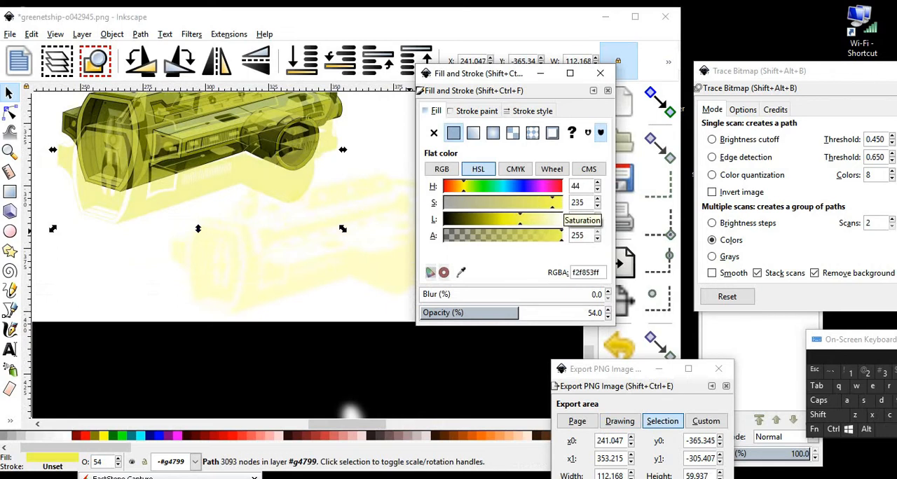
Give the yellow overlay path Blur 5 and lower its opacity to about 39%.
left_click(597, 199)
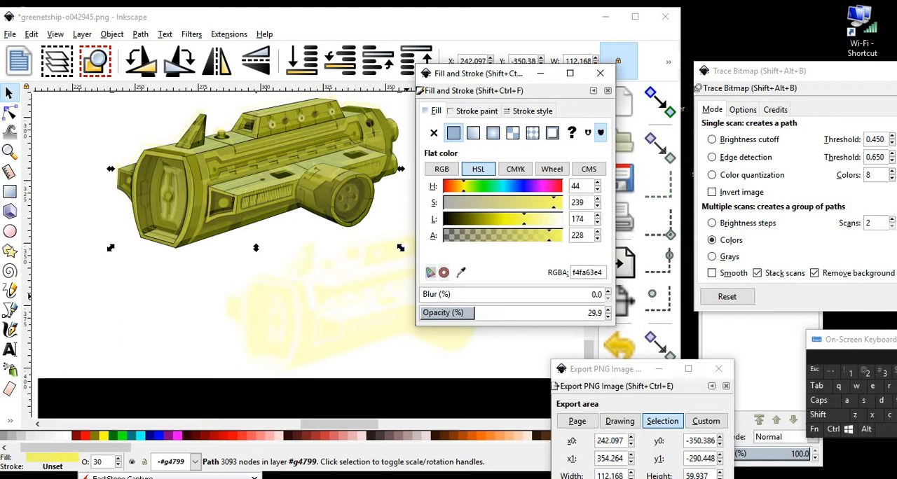
left_click(607, 316)
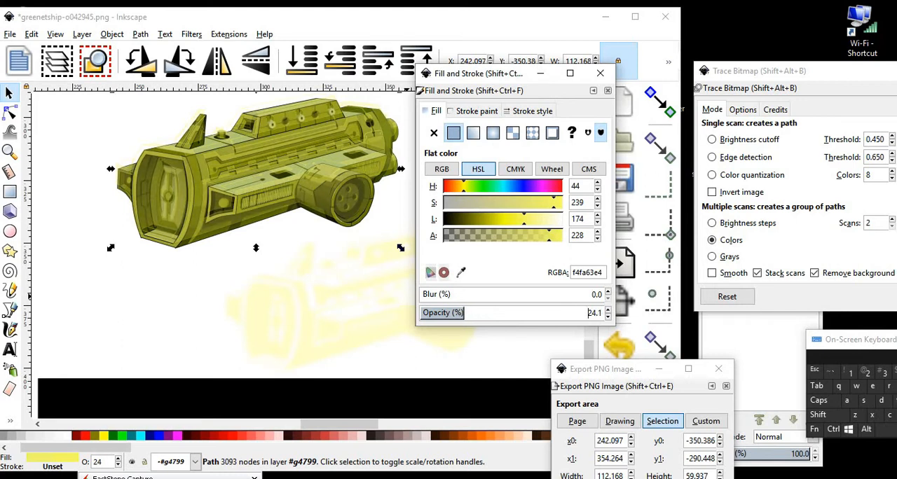
left_click(596, 295)
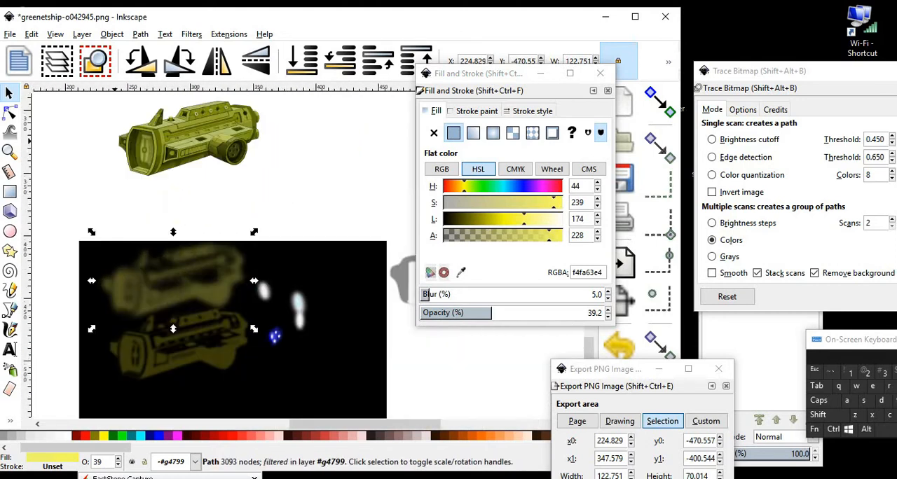
Set the overlay to Blur 1 and 25% opacity, then group all ship parts with Ctrl+G.
left_click(31, 33)
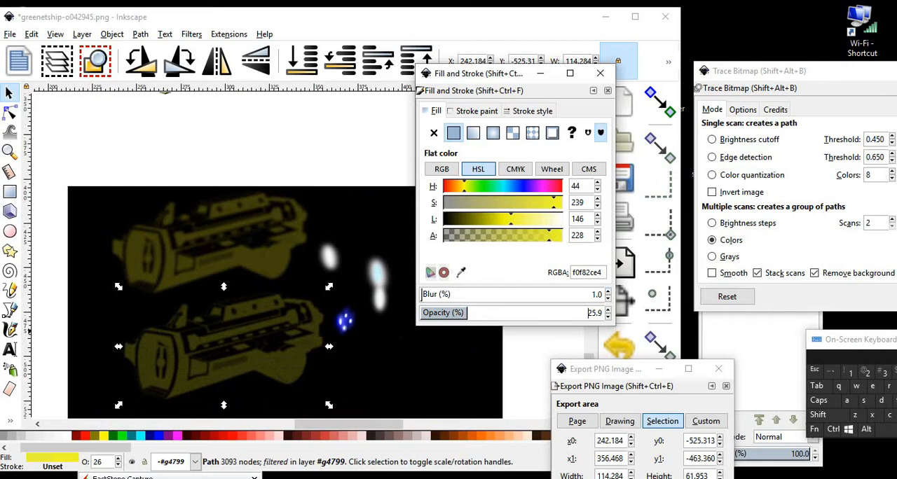
left_click(606, 292)
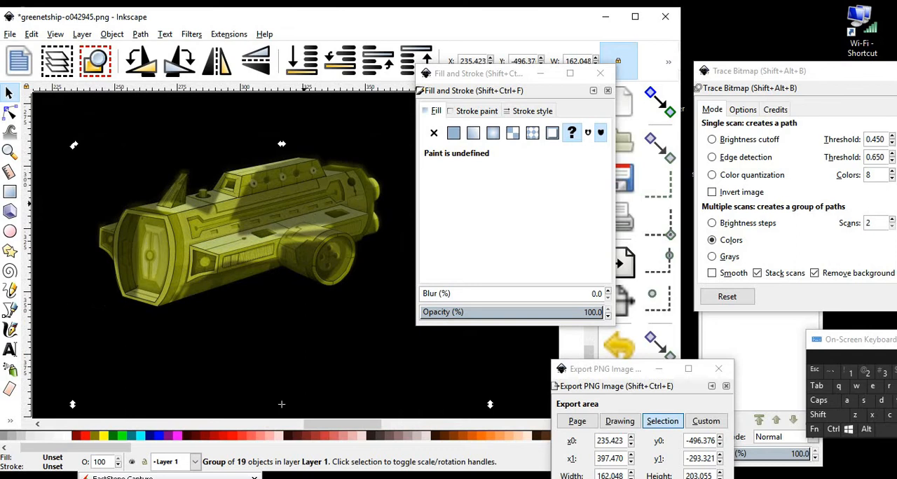
Duplicate the ship outline as a white silhouette on an olive rectangle, export area Drawing.
left_click(454, 133)
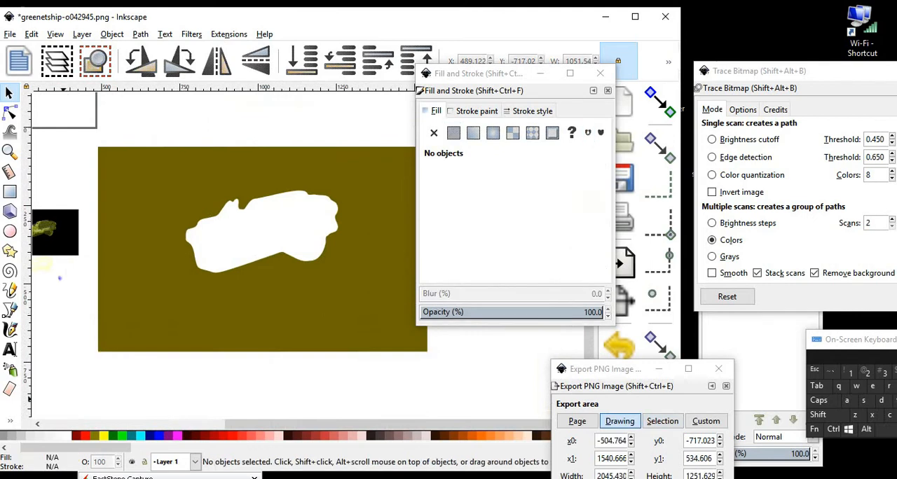
Fill the duplicated ship silhouette with black.
left_click(11, 421)
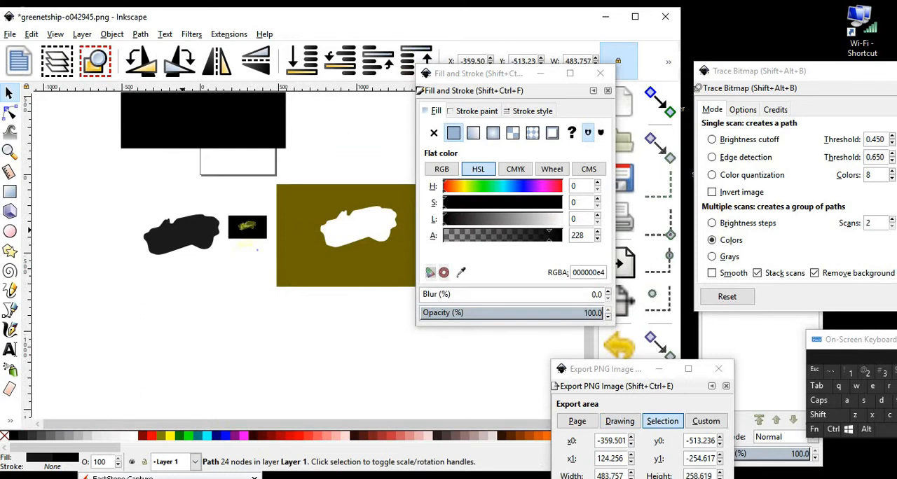
left_click(180, 235)
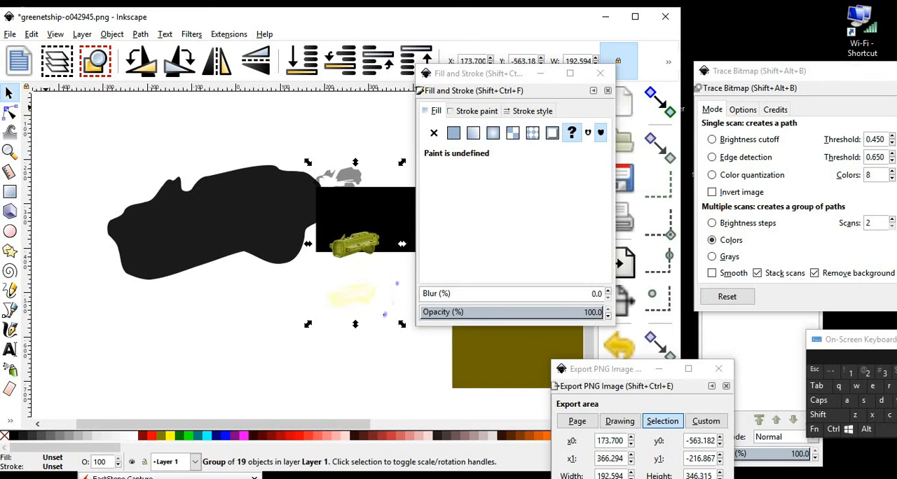
Move the traced group and golden spaceship image underneath the black silhouette.
left_click(30, 33)
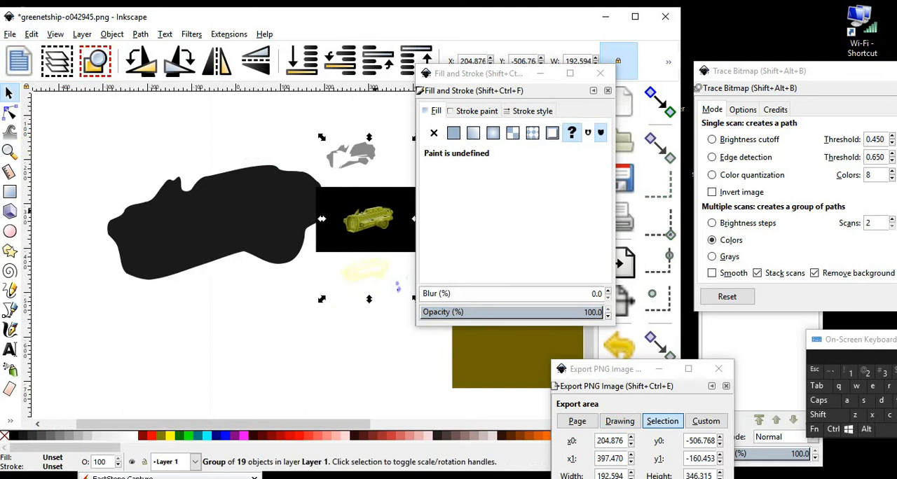
left_click(453, 133)
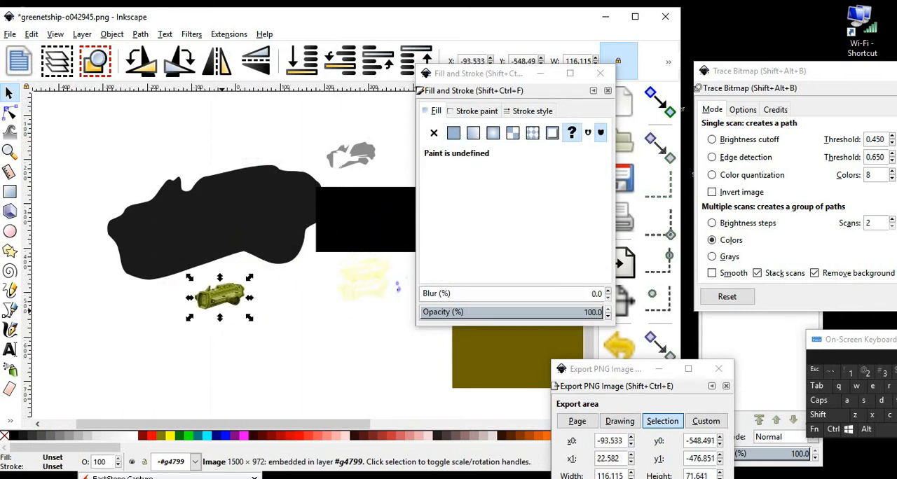
left_click(452, 133)
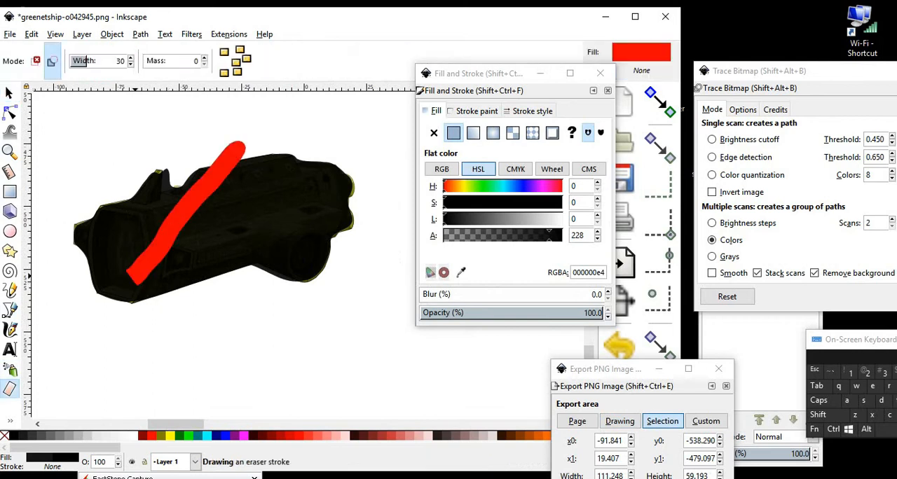
Erase a diagonal band through the black shadow so the golden hull shows through.
left_click_drag(244, 146, 133, 279)
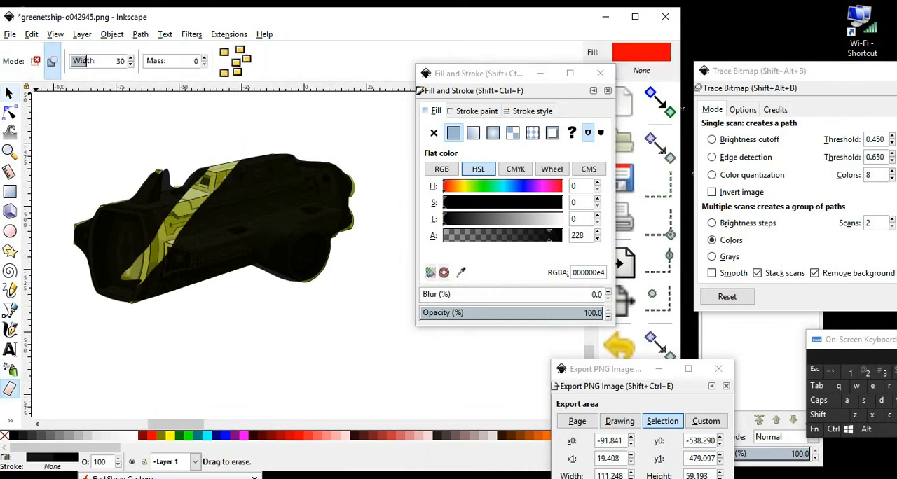
left_click(31, 36)
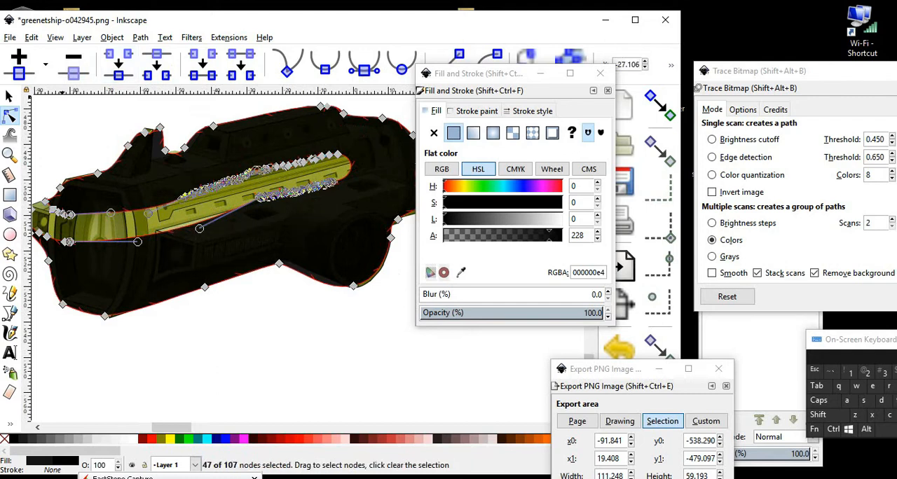
Select the cutout-edge nodes and pull and curve the edge out along the golden side panel.
left_click_drag(277, 130, 335, 265)
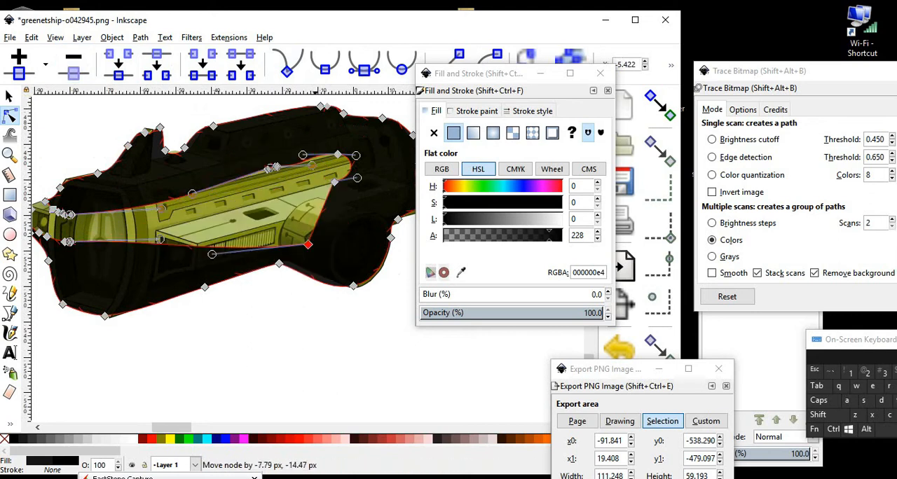
left_click_drag(309, 245, 255, 359)
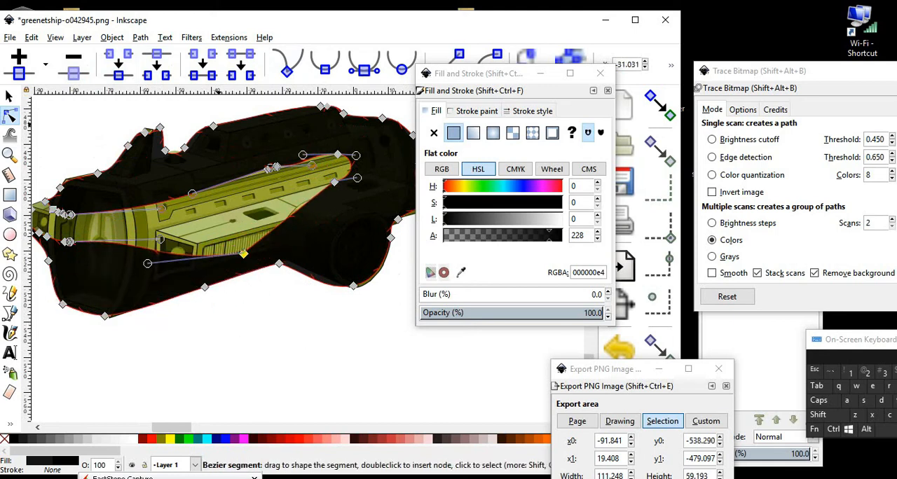
left_click_drag(269, 170, 281, 168)
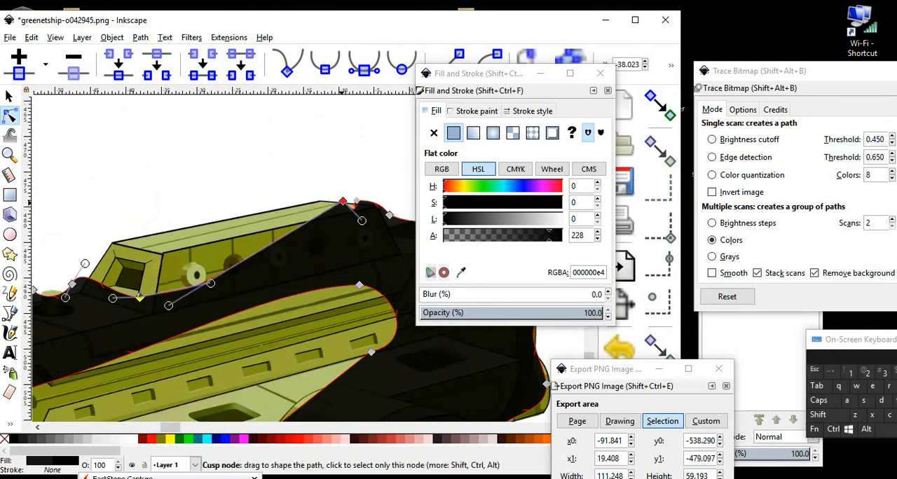
Tuck the shadow edge along the upper hull, close the lit notch, and trace the fin's lower edge and upper corner.
left_click_drag(342, 202, 319, 222)
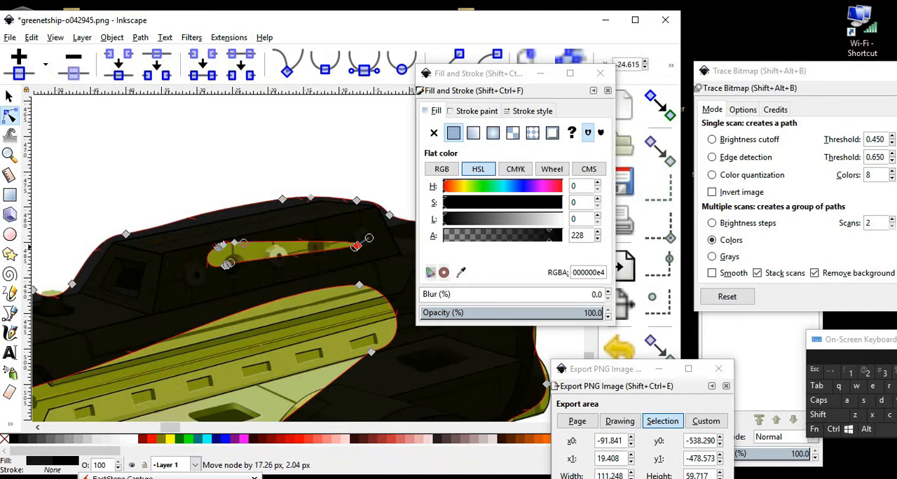
left_click_drag(357, 245, 378, 231)
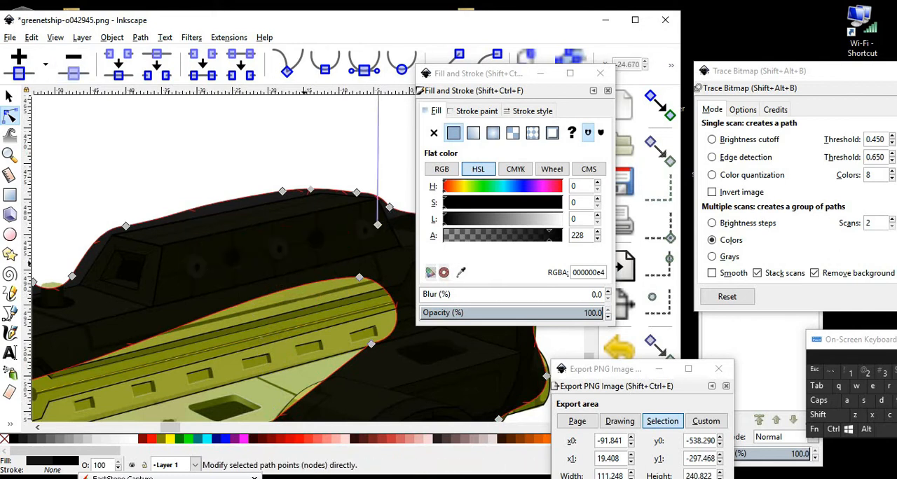
left_click(31, 36)
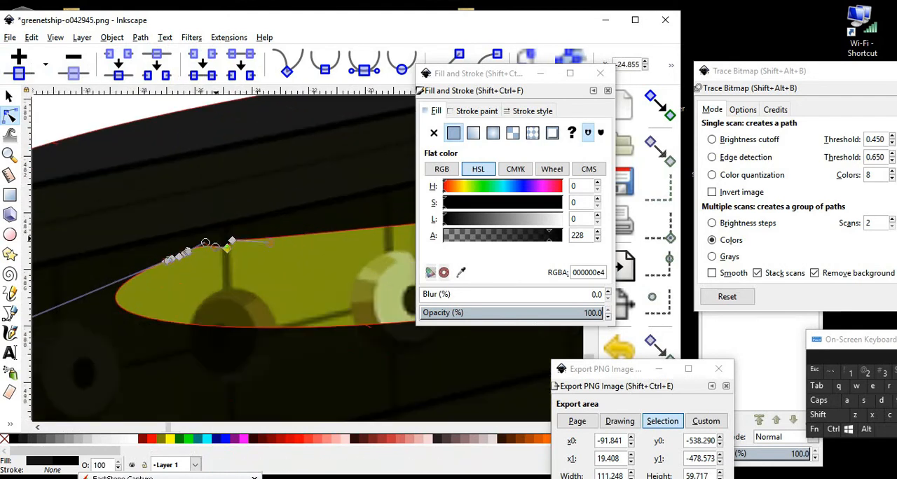
left_click_drag(205, 244, 286, 179)
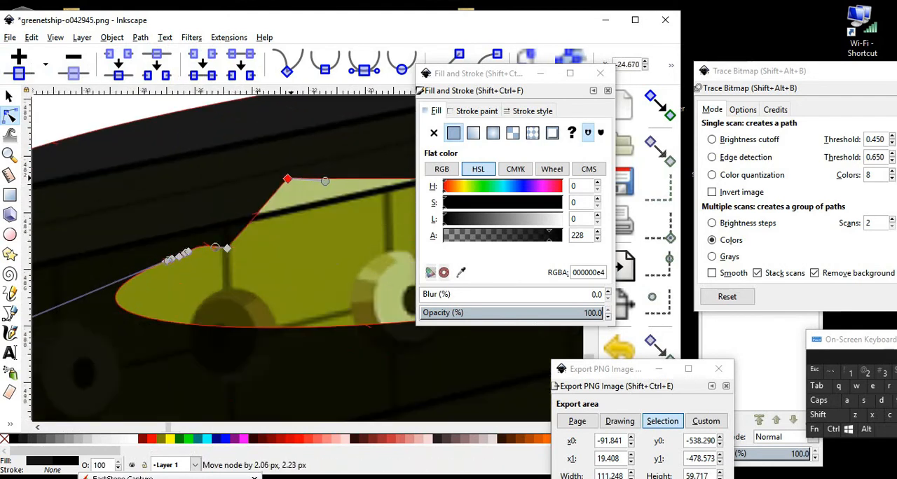
left_click_drag(288, 180, 314, 199)
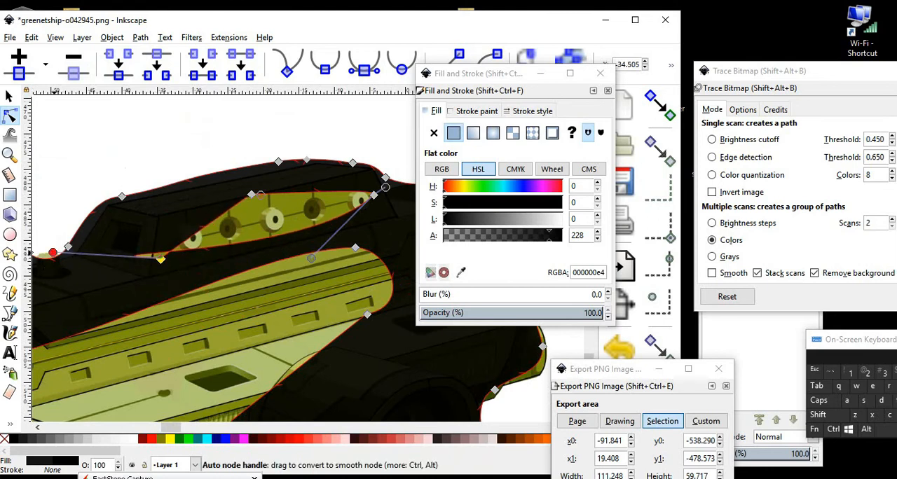
Curve the highlight outline onto the port-hole strip, fitting its end and lower edge.
left_click_drag(160, 261, 185, 281)
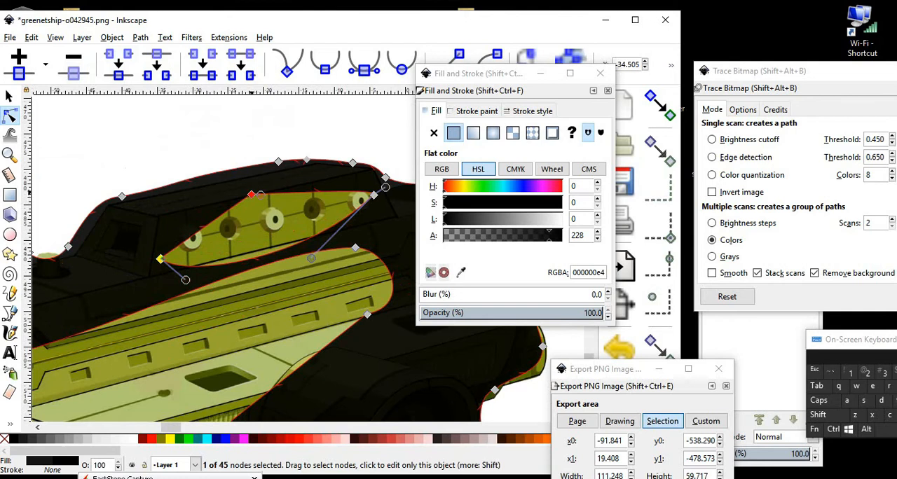
left_click_drag(251, 195, 151, 180)
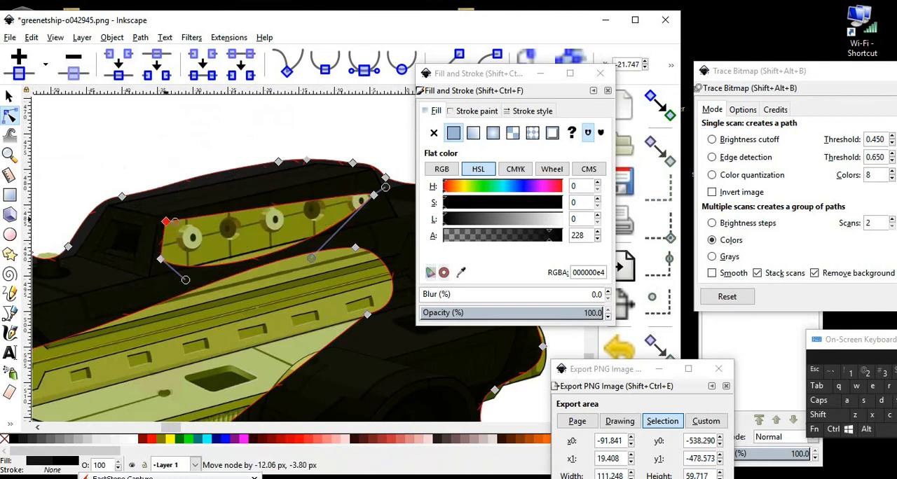
left_click_drag(311, 258, 280, 260)
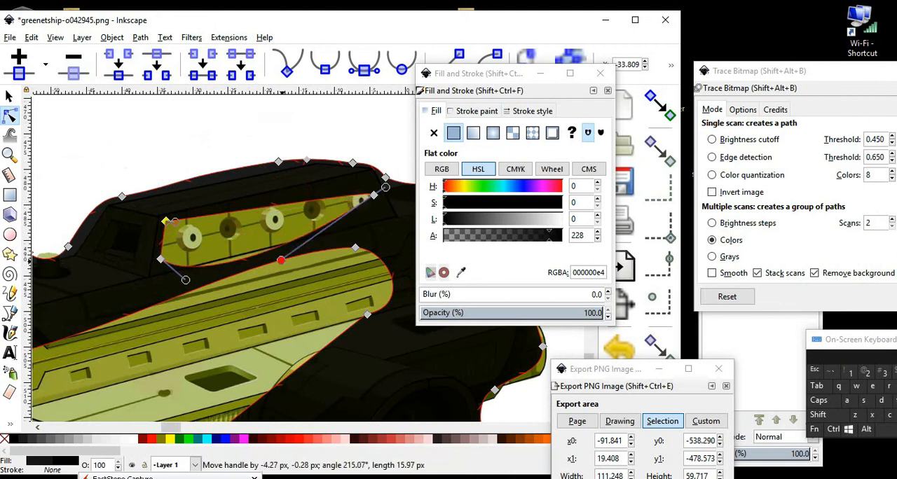
left_click_drag(280, 261, 293, 233)
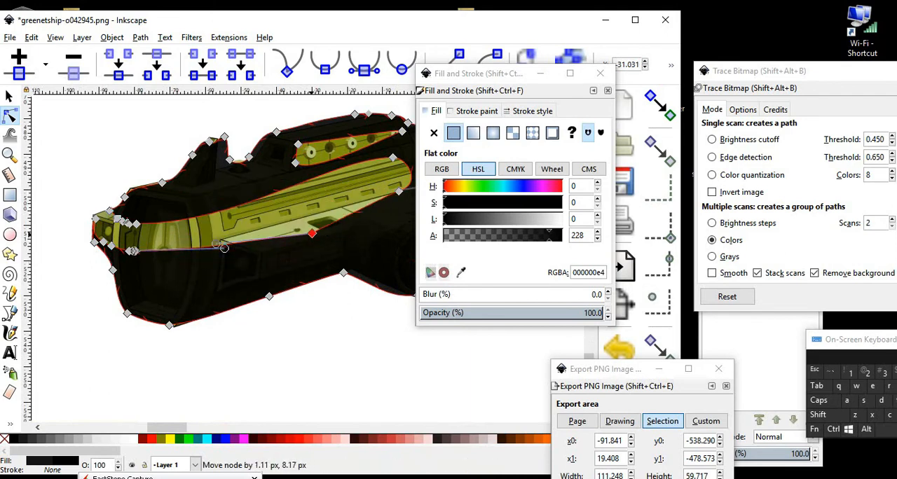
Move nodes so the overlay shape hugs the hull's middle edge and central band.
left_click_drag(311, 233, 289, 216)
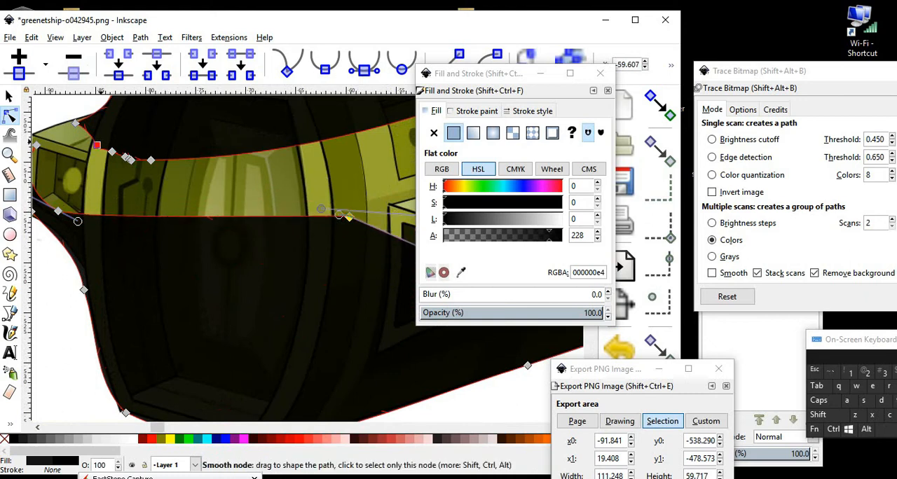
left_click_drag(339, 216, 336, 227)
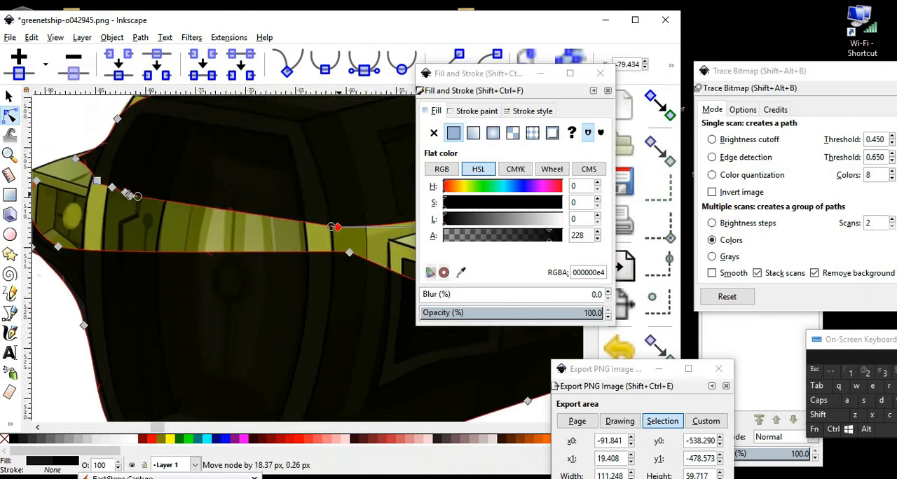
left_click_drag(337, 227, 347, 232)
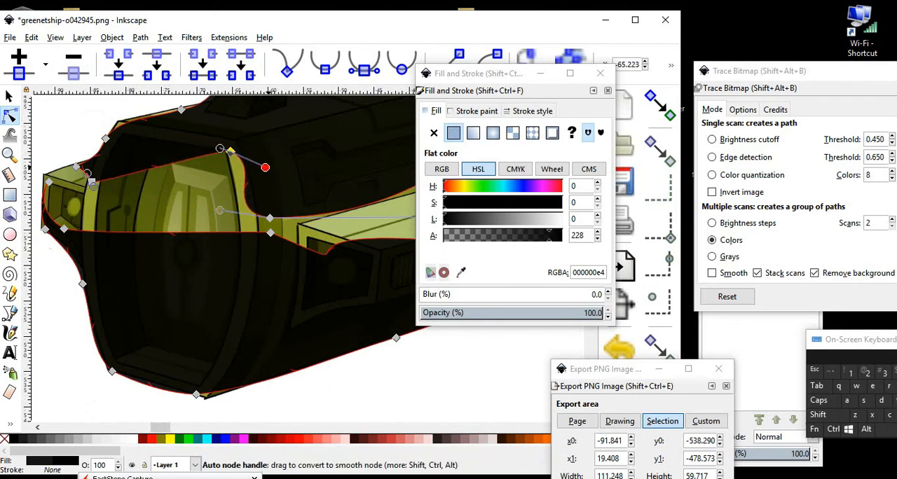
Round and bend the outline around the front ridge and front panel up to its corner.
left_click_drag(265, 169, 253, 171)
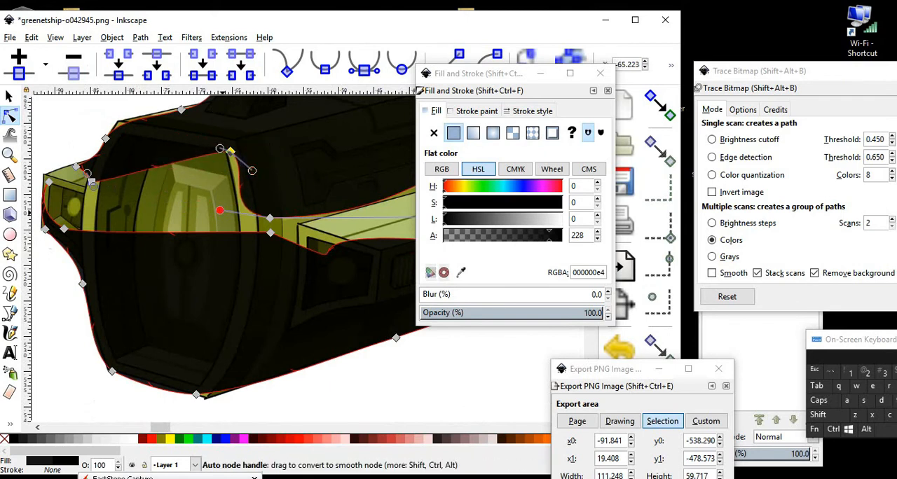
left_click_drag(219, 210, 255, 205)
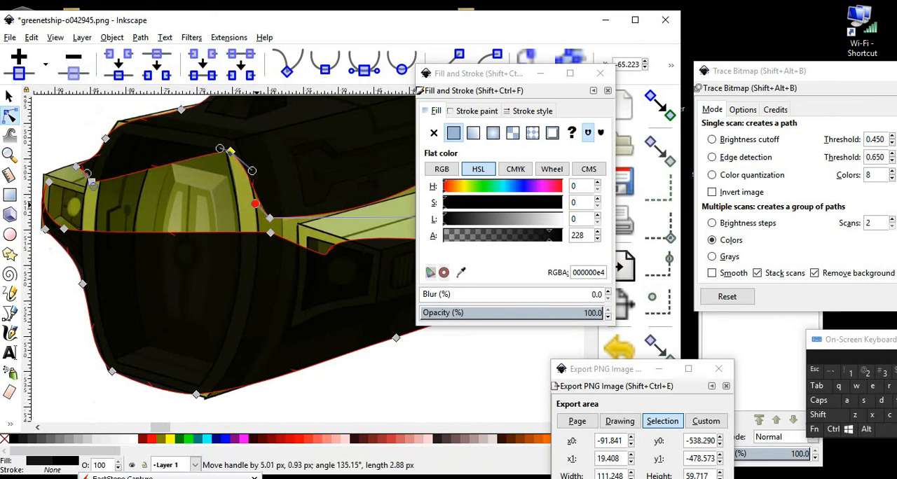
left_click_drag(255, 205, 269, 208)
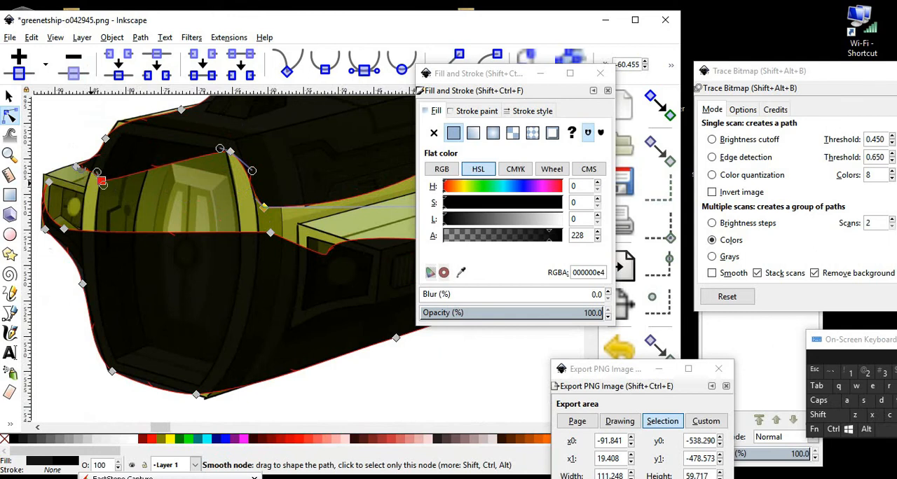
left_click_drag(101, 182, 165, 194)
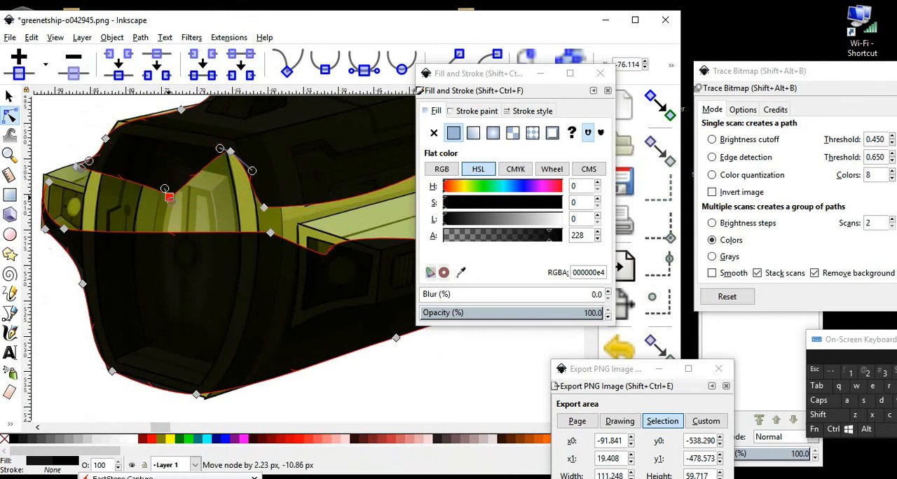
left_click_drag(164, 189, 148, 134)
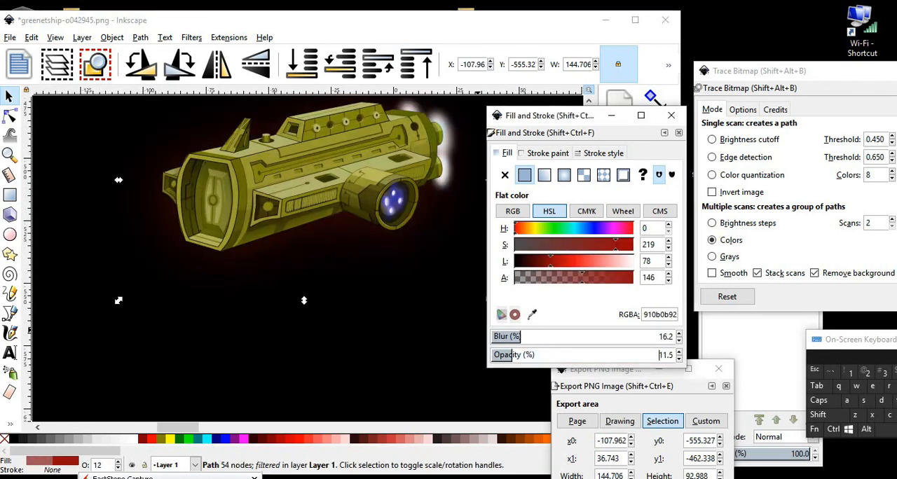
Give the dark red overlay a strong blur and reduced opacity (entering 82.4) for a soft glow.
type("82.4")
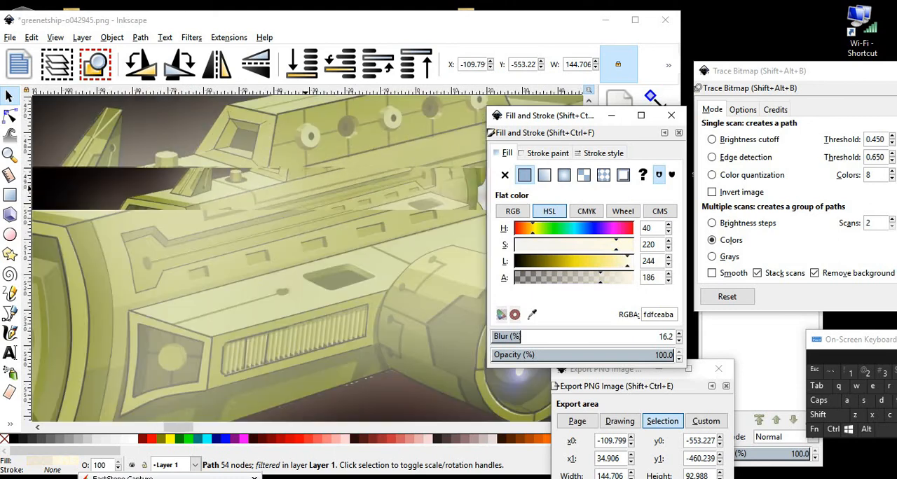
Recolor the blurred overlay pale cream (fdfceaba) at 100 opacity over the ship.
left_click(583, 388)
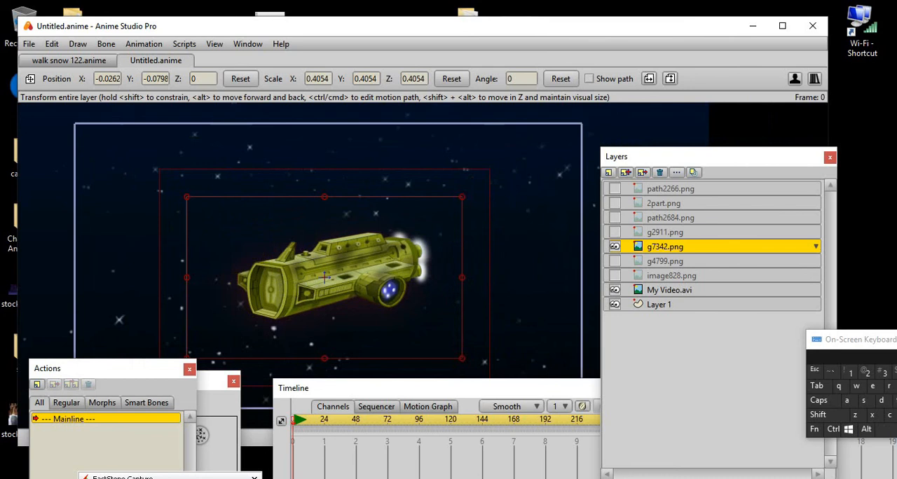
Toggle the image828.png layer's visibility so the glowing ship shows full size, then play the animation.
left_click(614, 275)
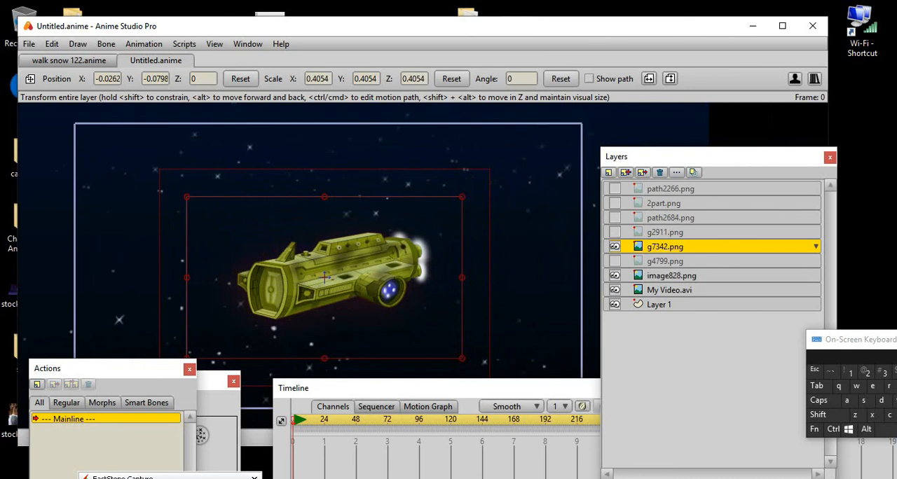
left_click(671, 275)
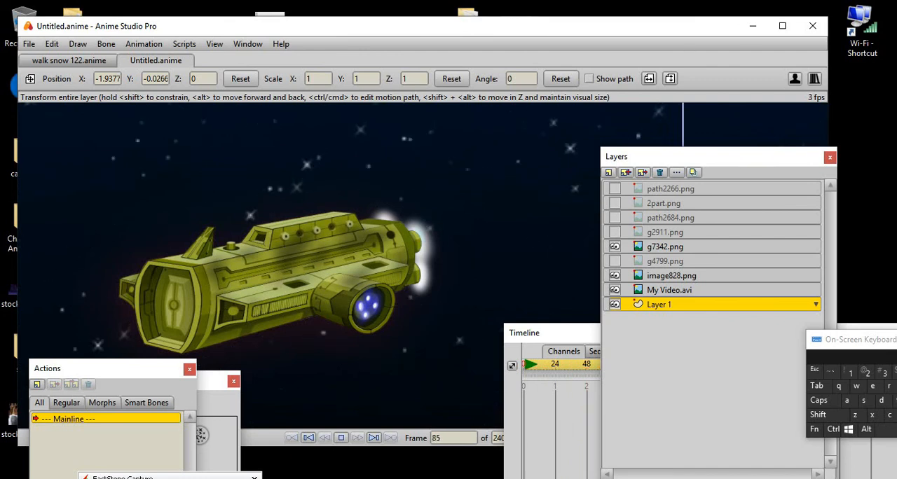
left_click(342, 438)
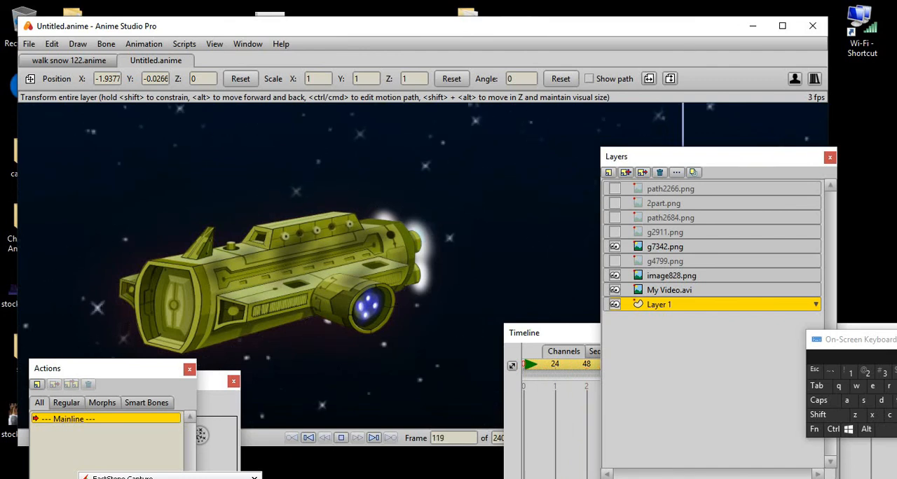